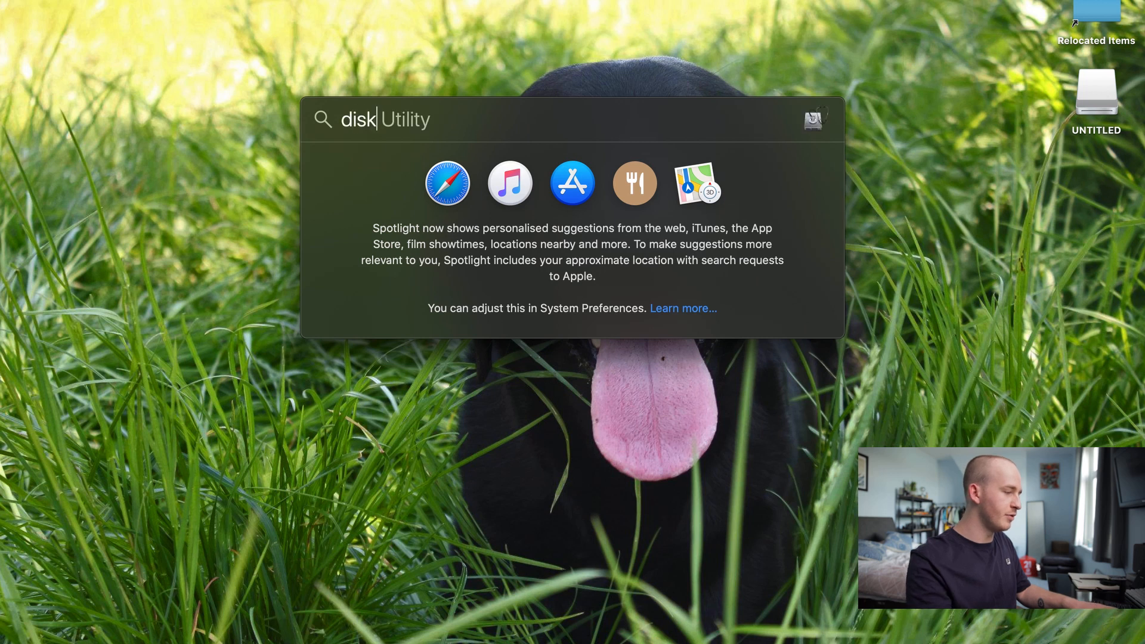
Launch Disk Utility and view the external UNTITLED drive's details
key(Return)
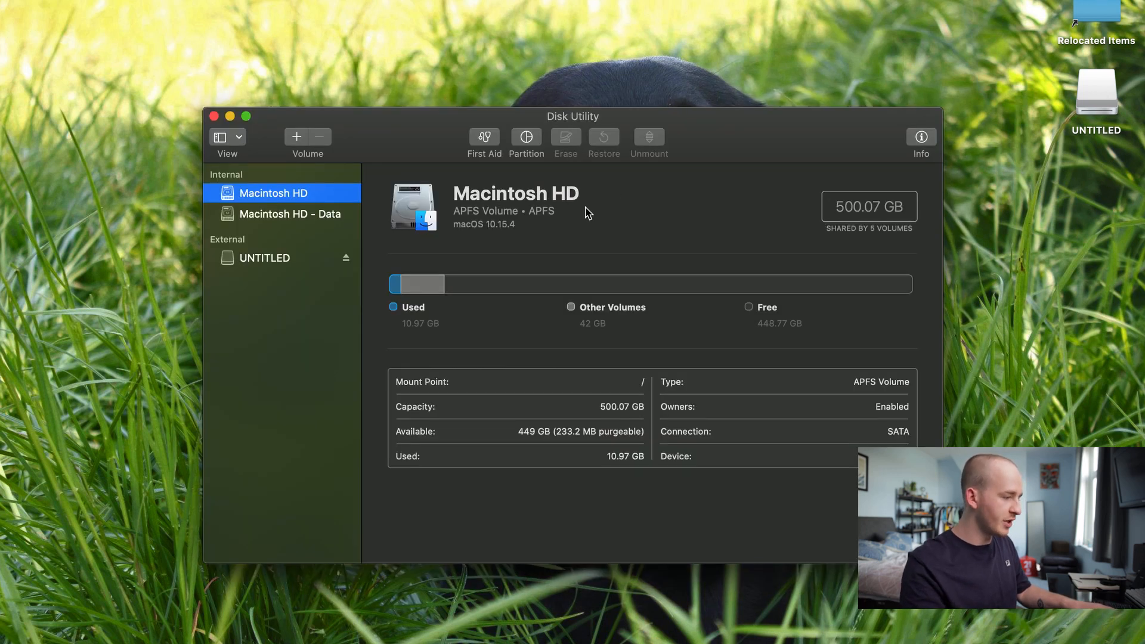
click(264, 257)
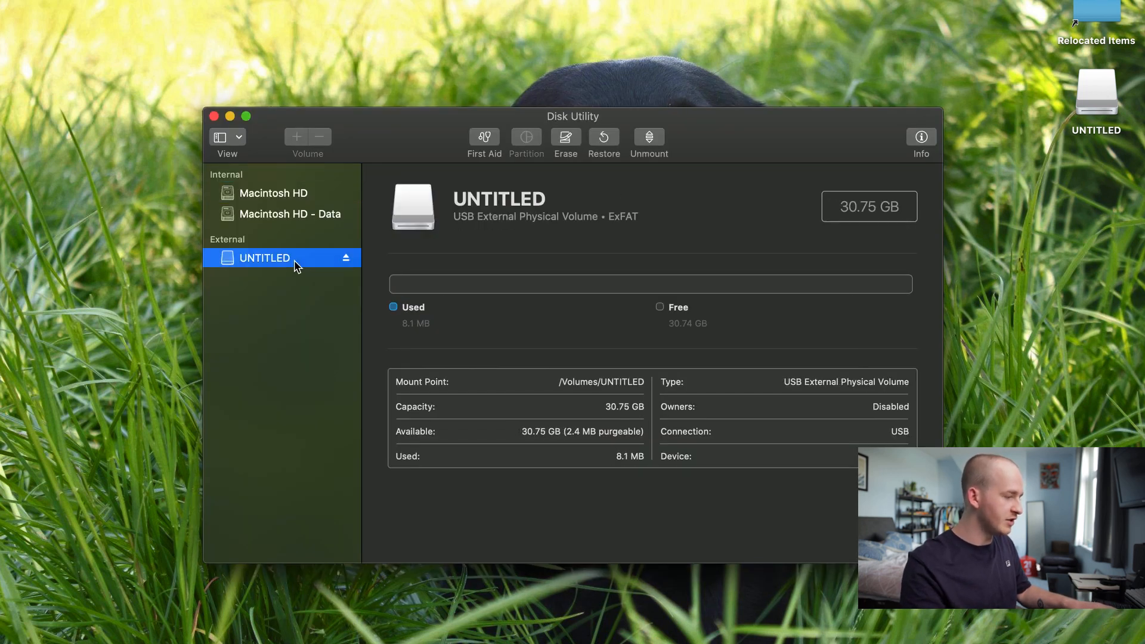
mouse_move(453, 286)
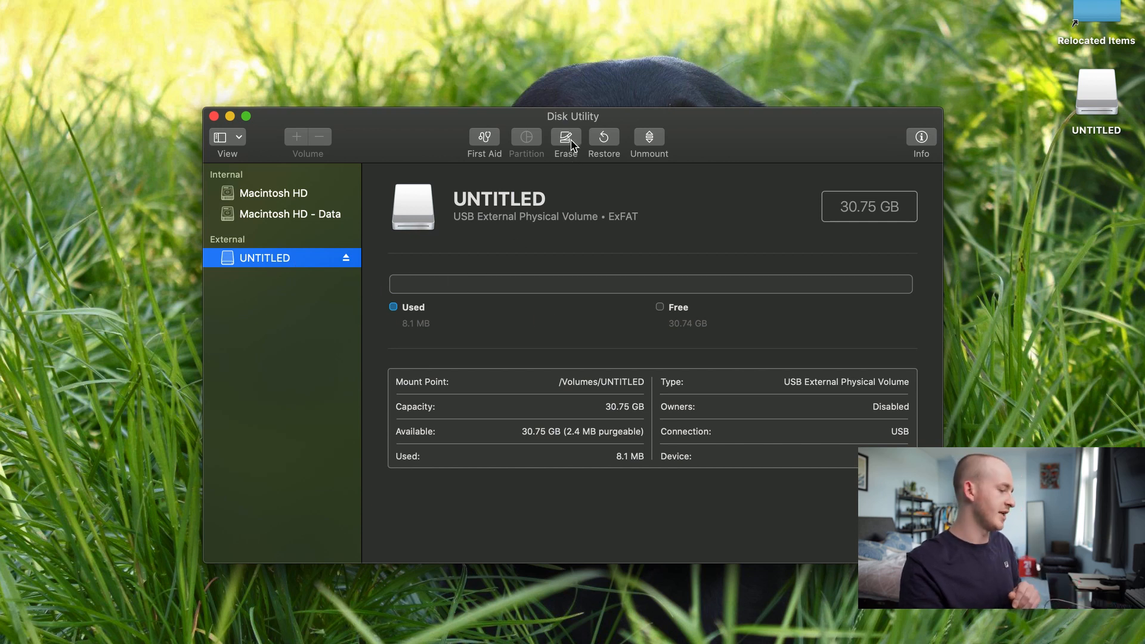
Erase the UNTITLED drive with ExFAT format and dismiss the finished erase
click(565, 141)
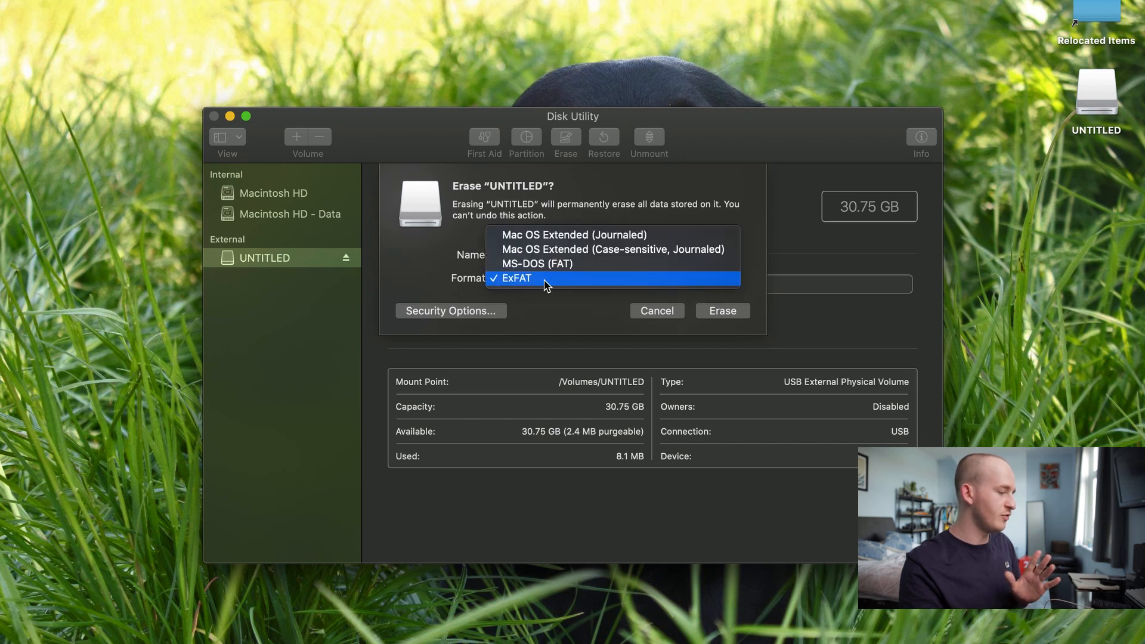
mouse_move(569, 285)
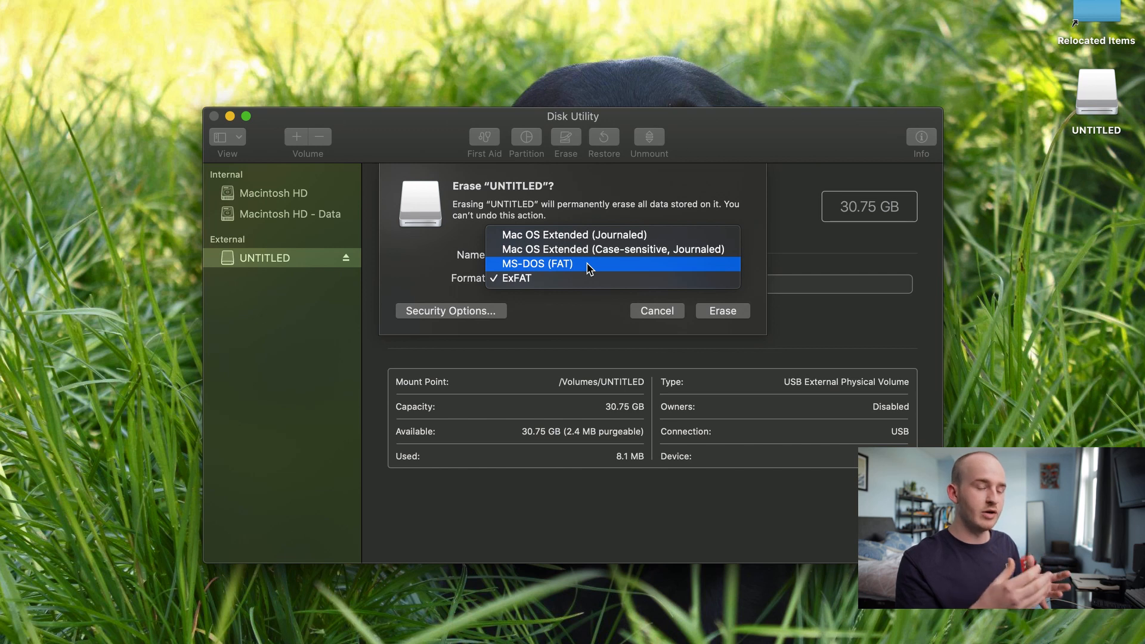
mouse_move(589, 279)
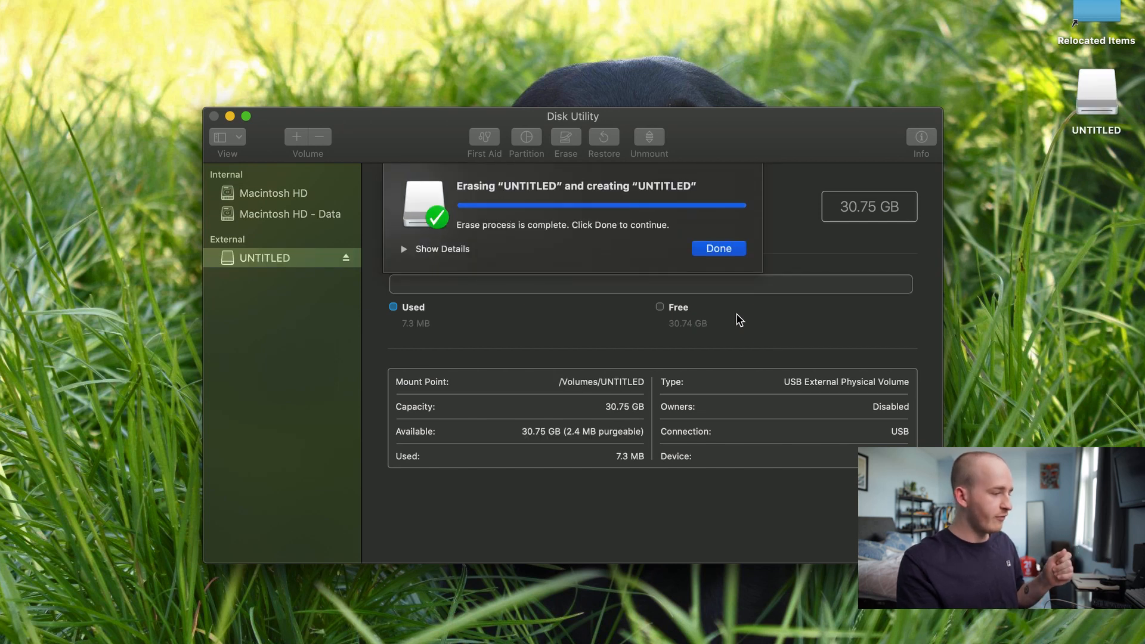
click(717, 248)
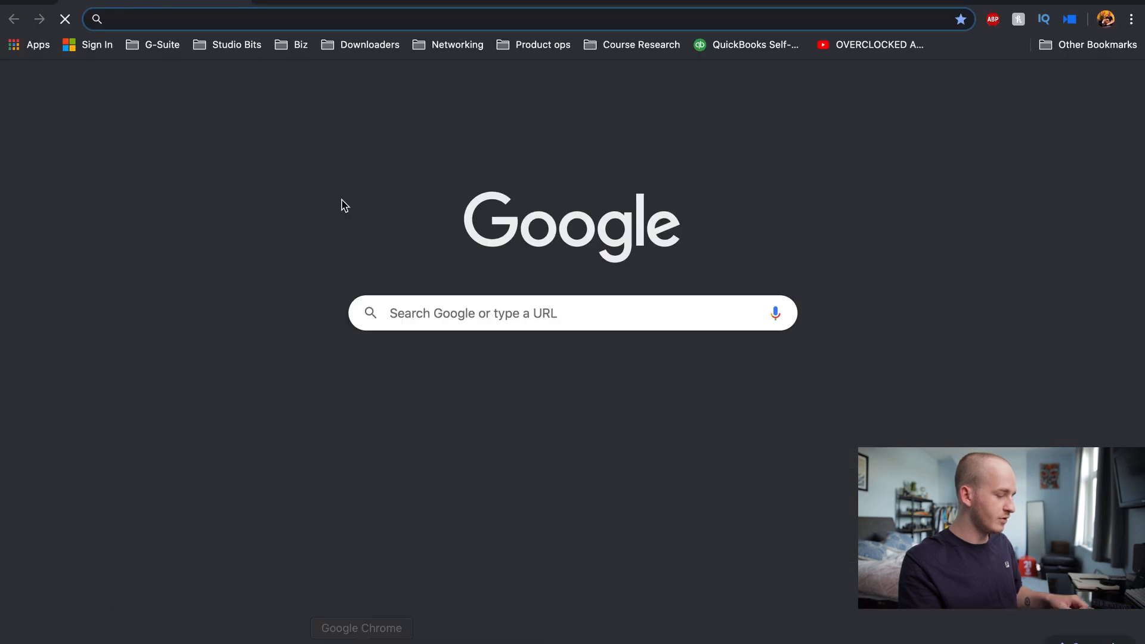
Search 'microsoft windows 10 download' and open the Windows 10 Disc Image (ISO) page
text(microsoft windows 10 download)
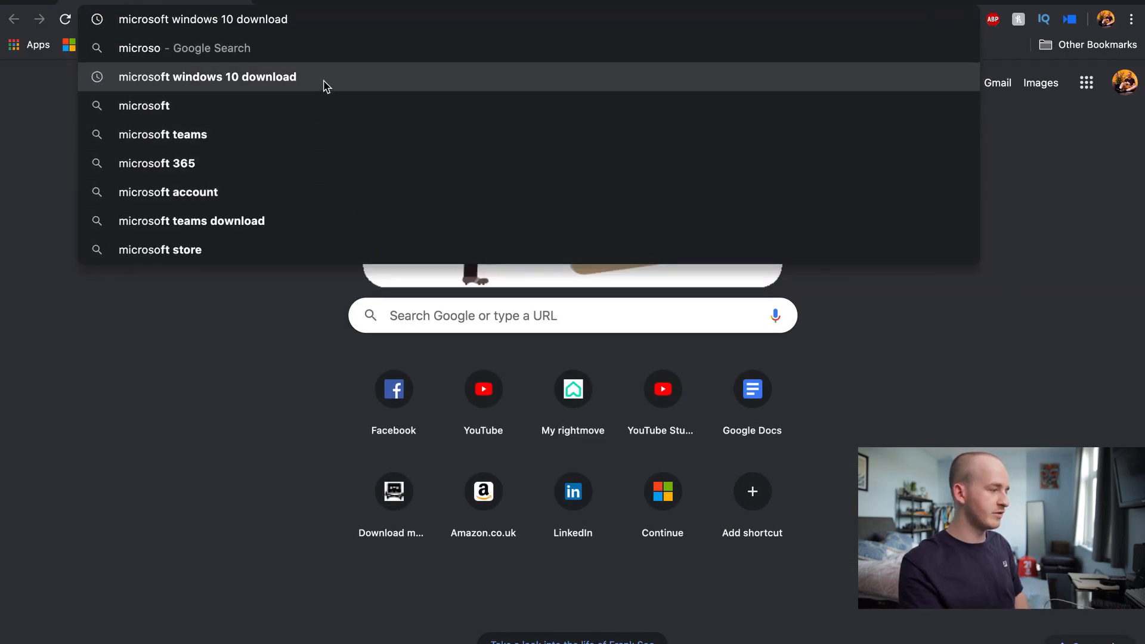
click(208, 77)
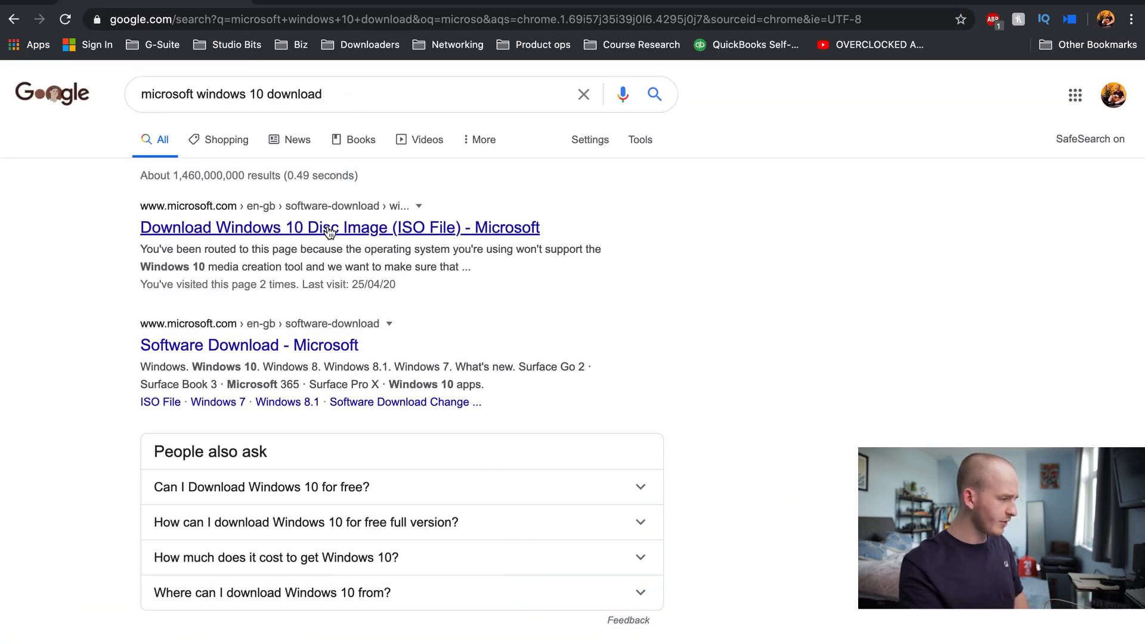
double_click(162, 227)
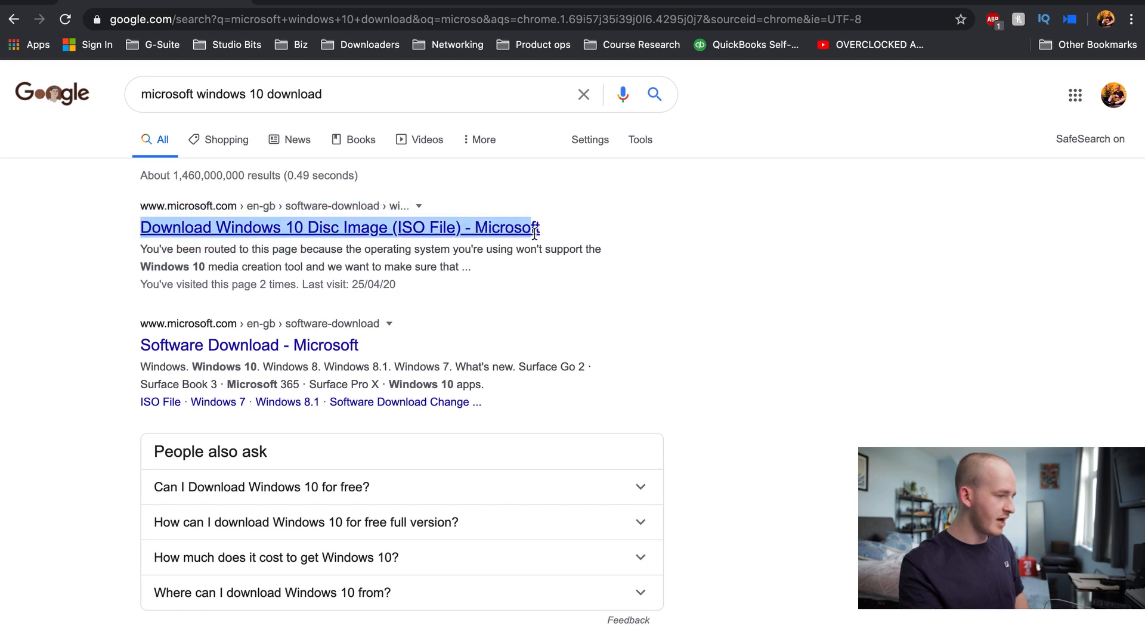
click(339, 227)
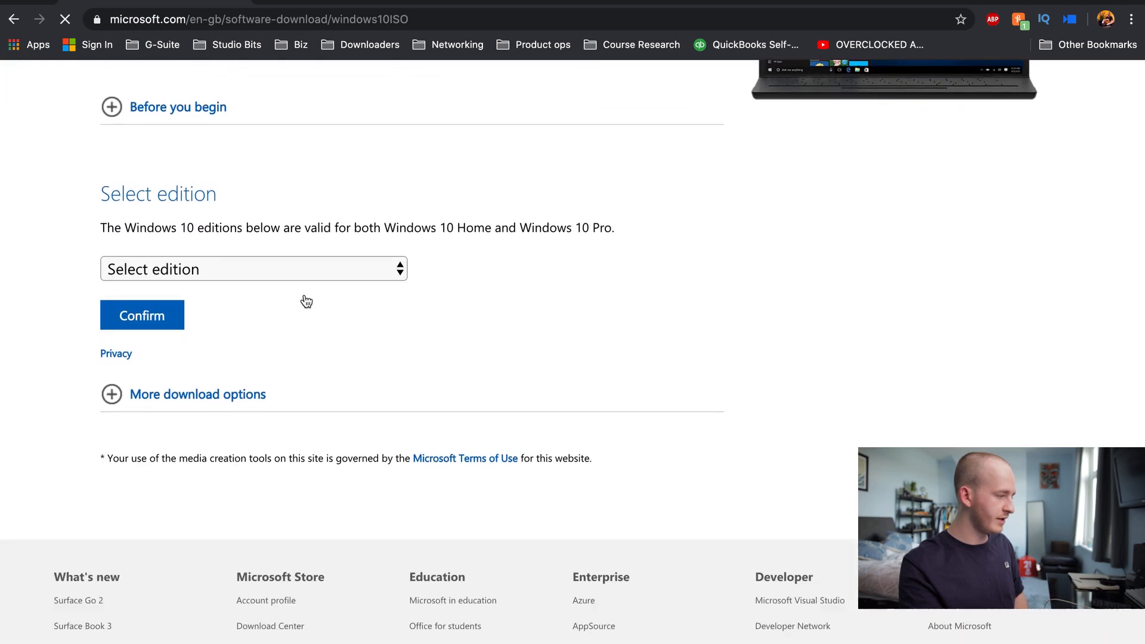
Select Windows 10 edition and English language, then download the 64-bit ISO
click(253, 269)
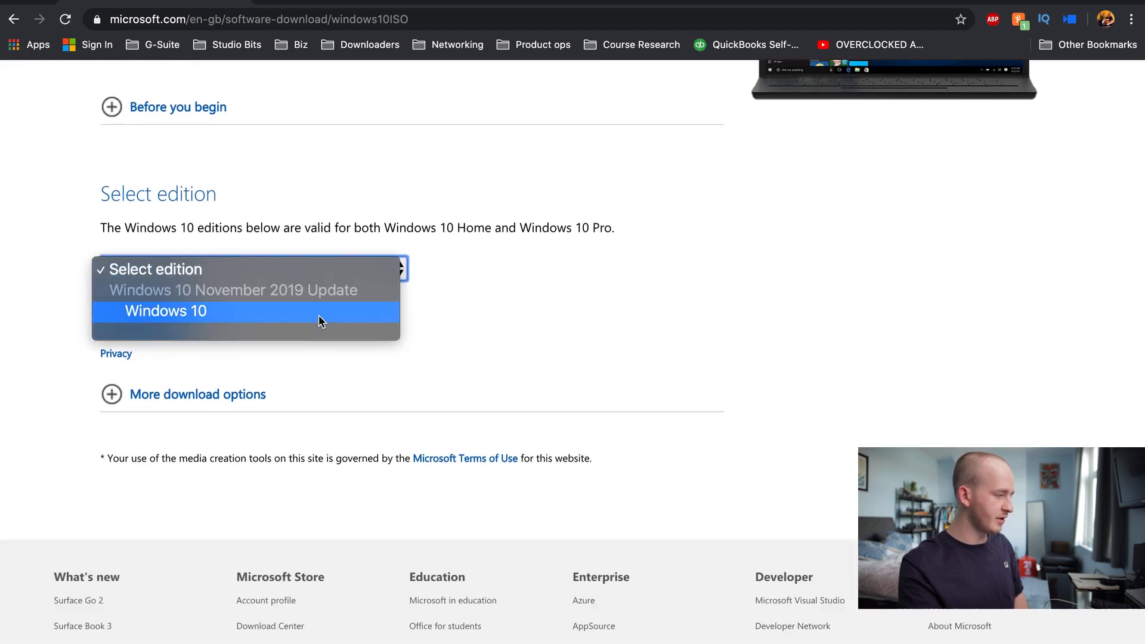
click(166, 311)
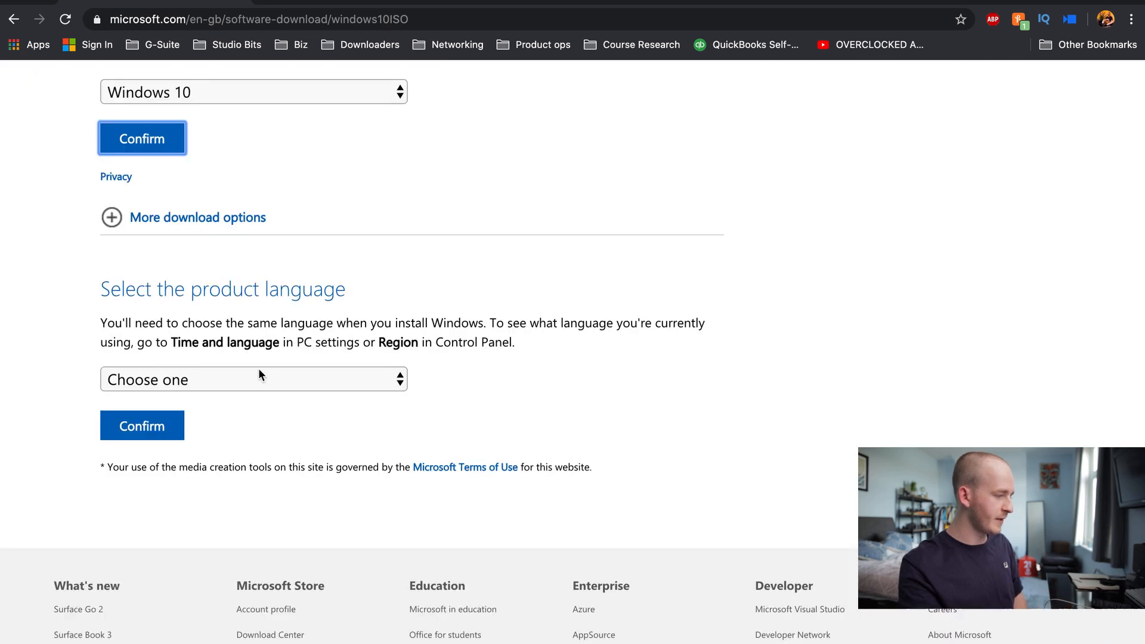
click(254, 380)
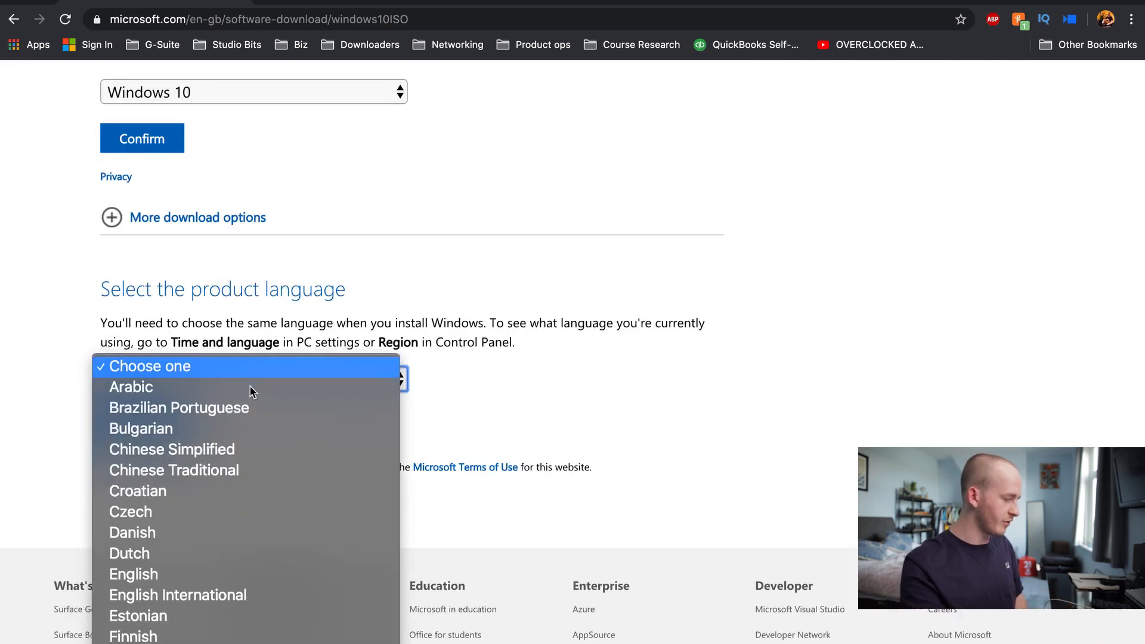
click(133, 573)
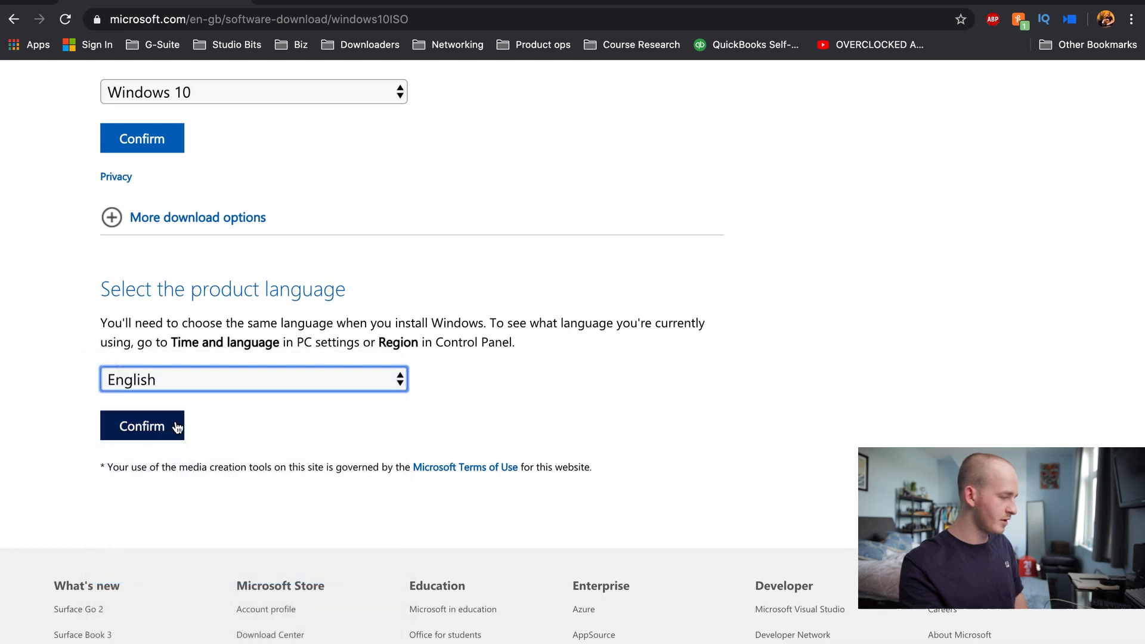
click(142, 426)
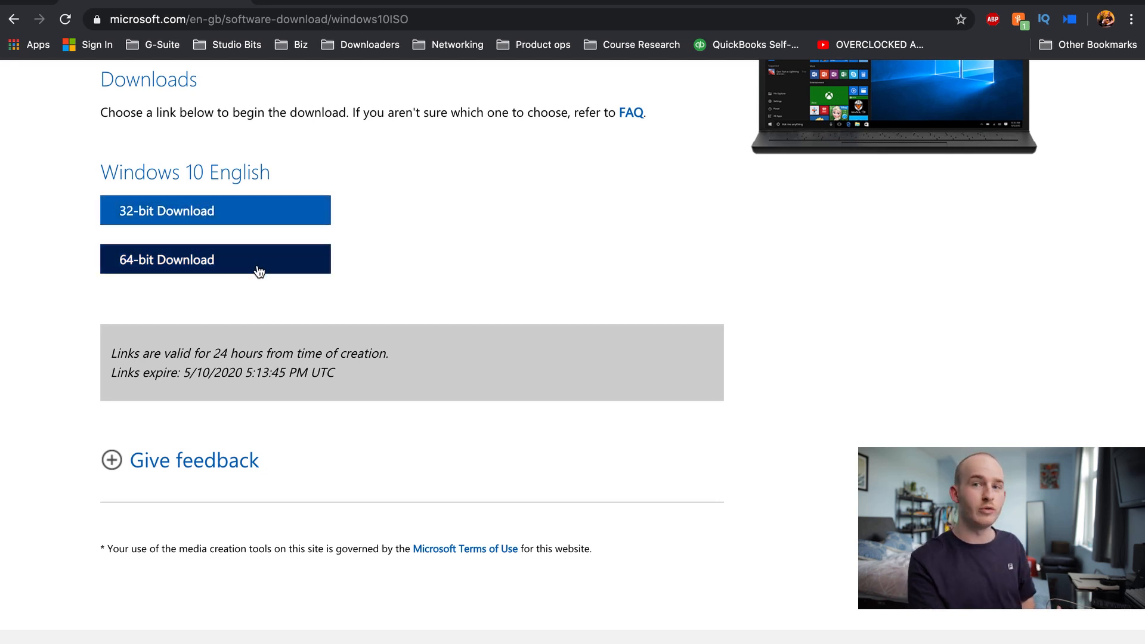
click(215, 252)
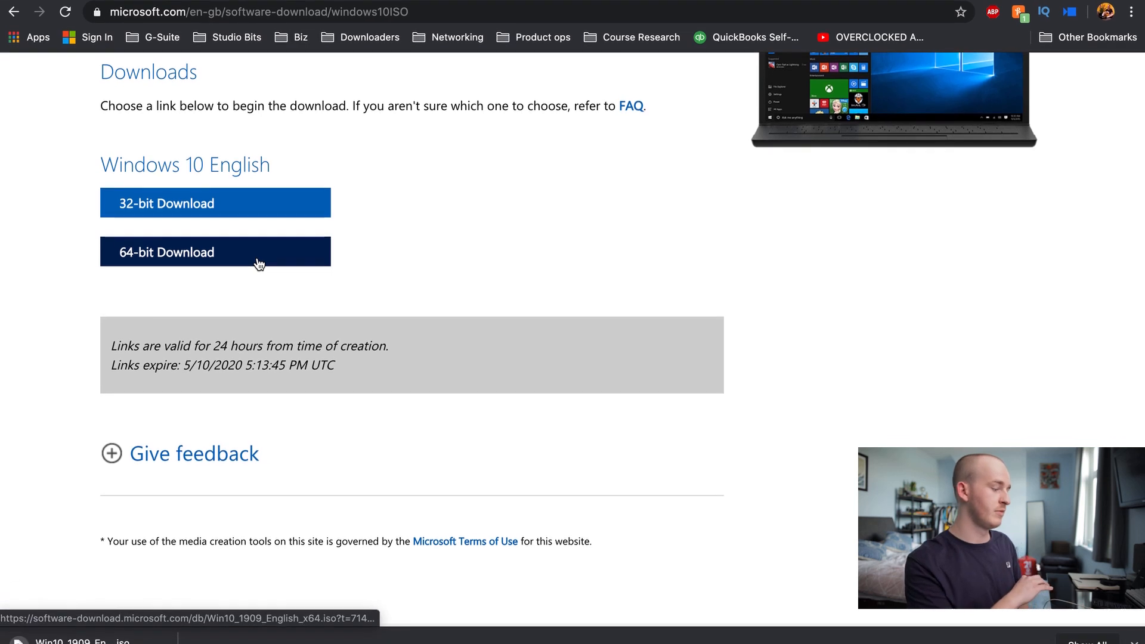
click(215, 251)
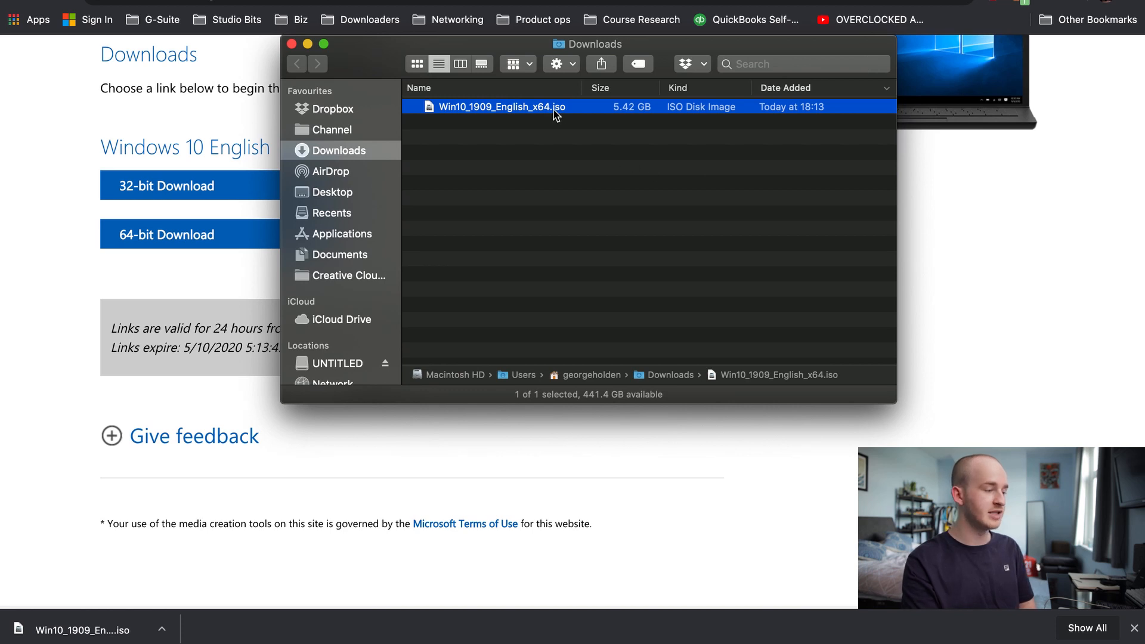
mouse_move(568, 114)
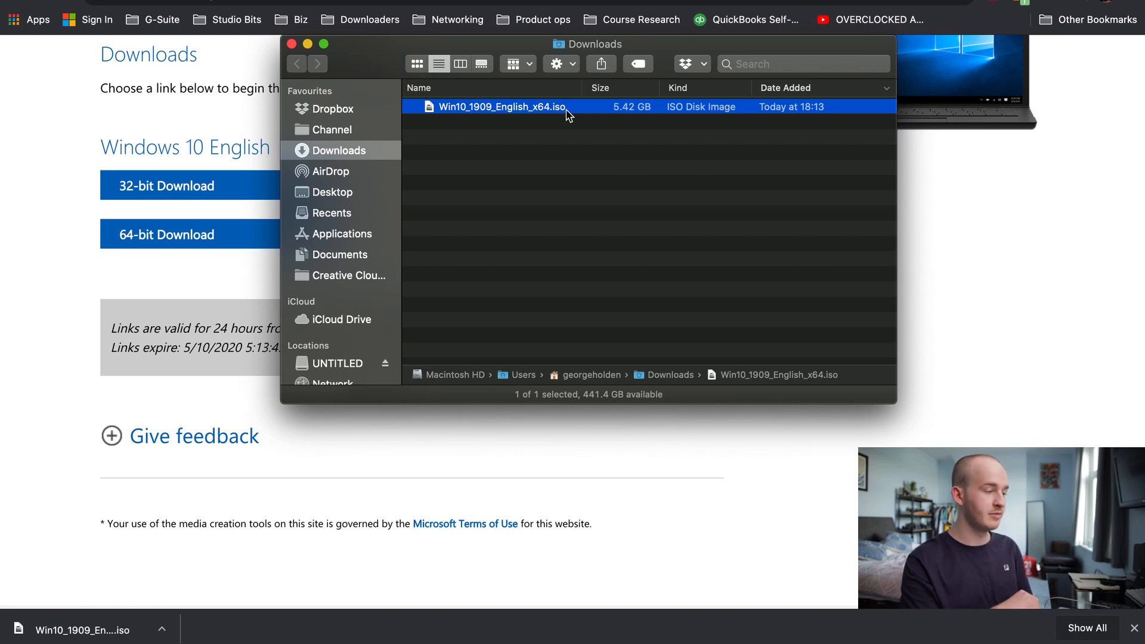
Mount Win10_1909_English_x64.iso and inspect install.wim in its sources folder
double_click(501, 107)
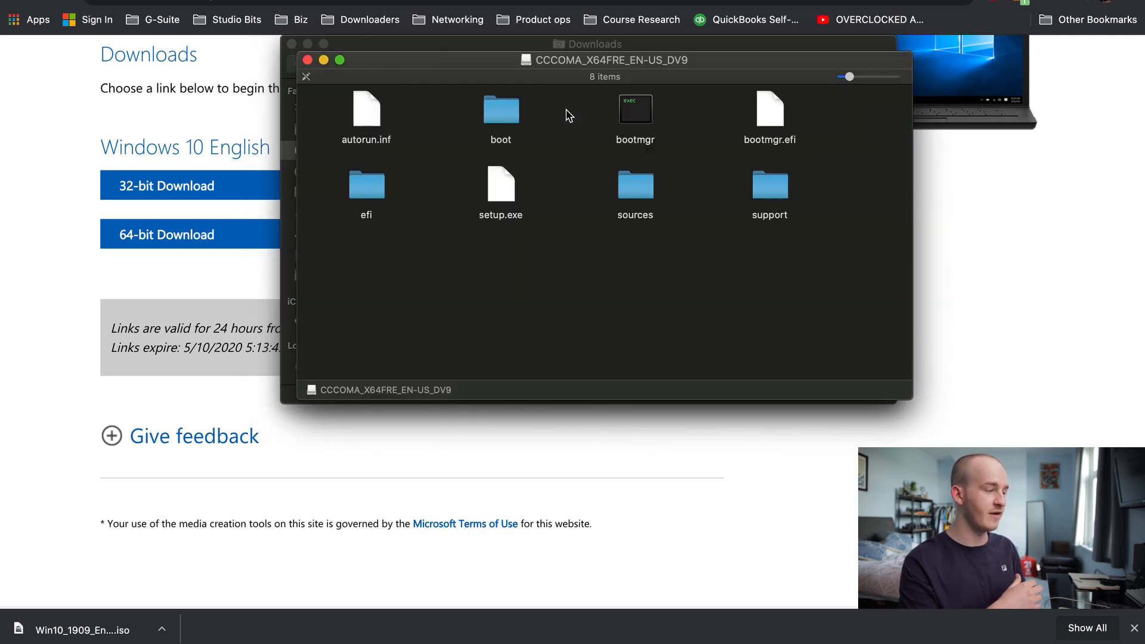
mouse_move(907, 261)
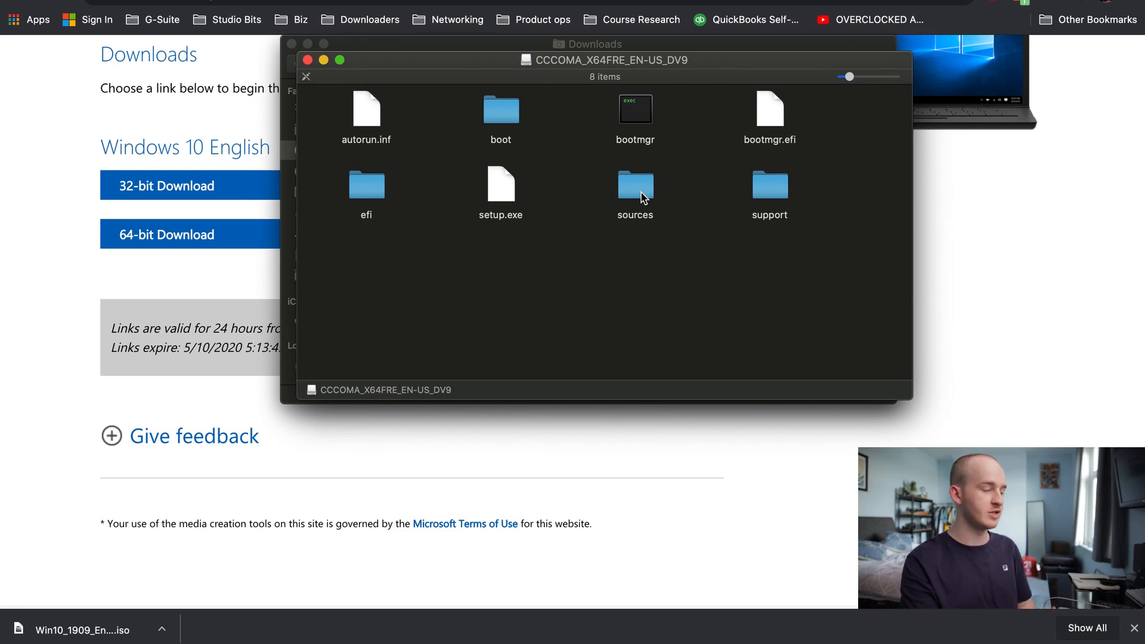
double_click(634, 185)
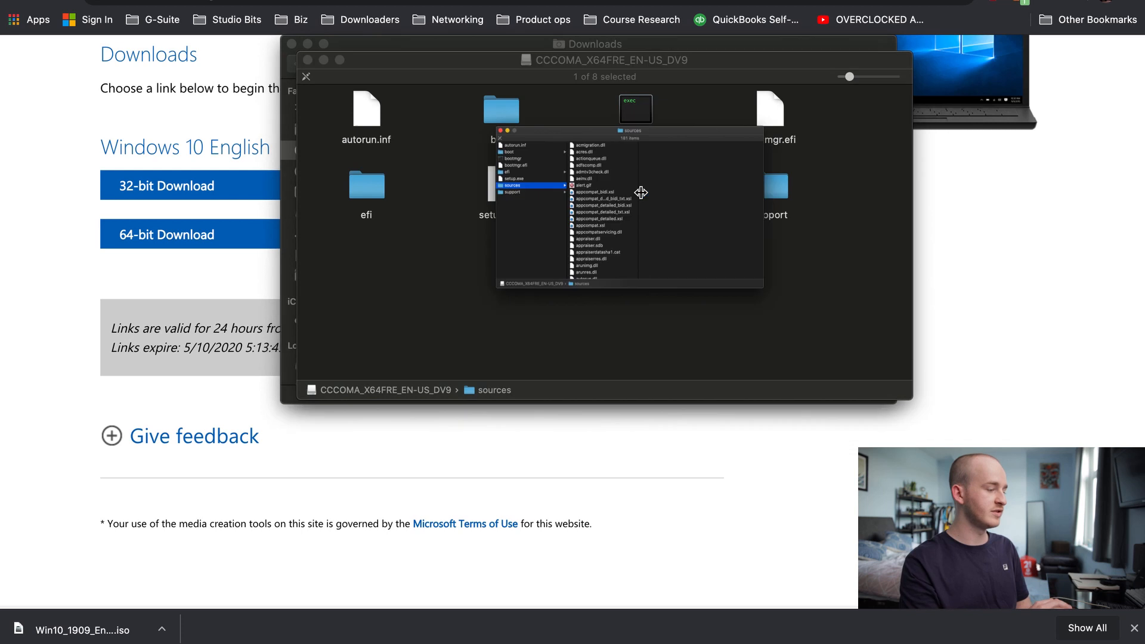
click(520, 182)
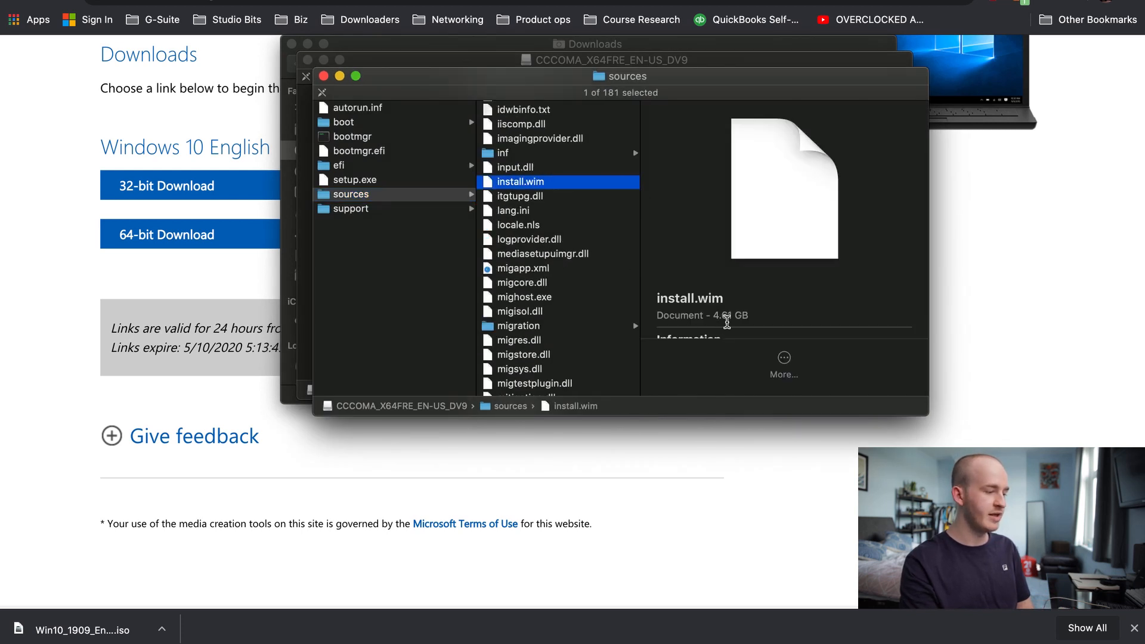
double_click(730, 315)
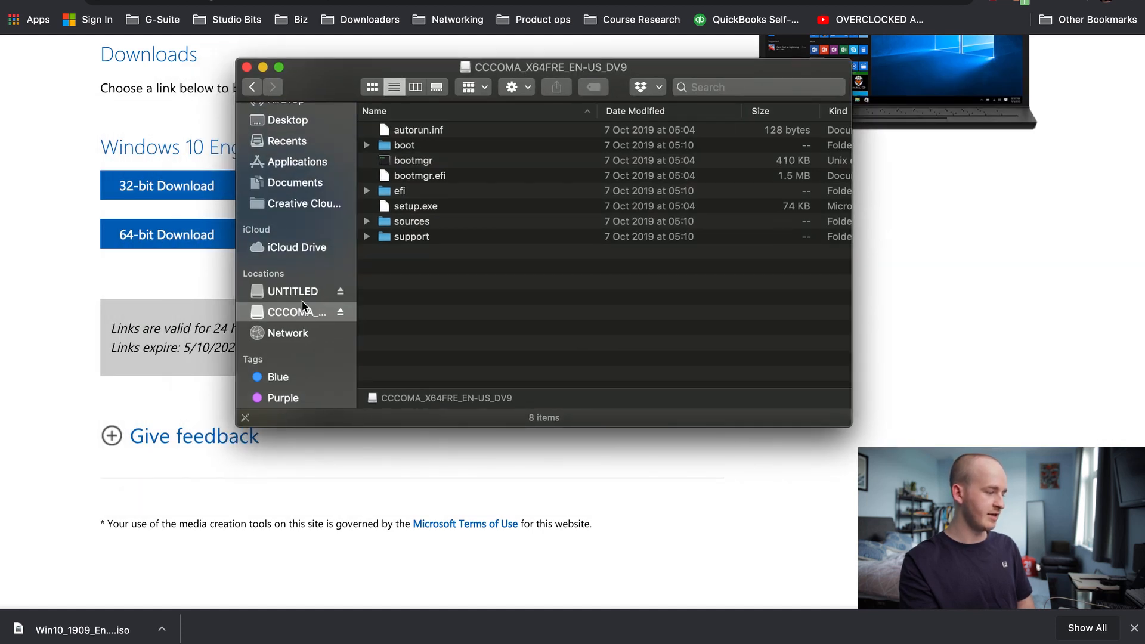
Select all eight items on the CCCOMA disk and open the empty UNTITLED drive
click(293, 290)
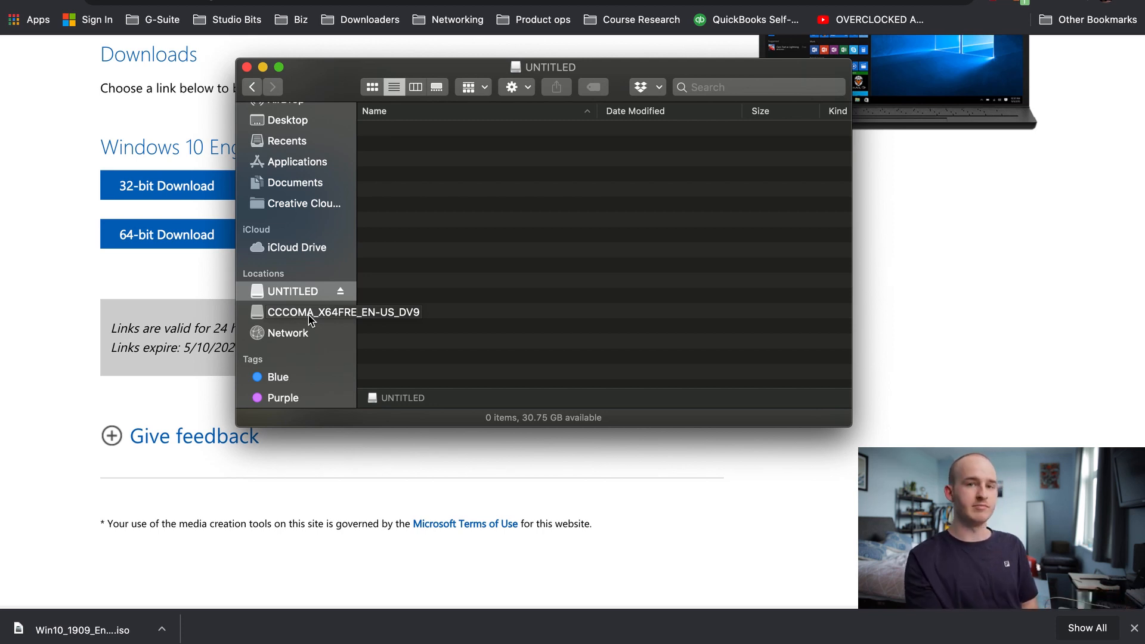
click(318, 312)
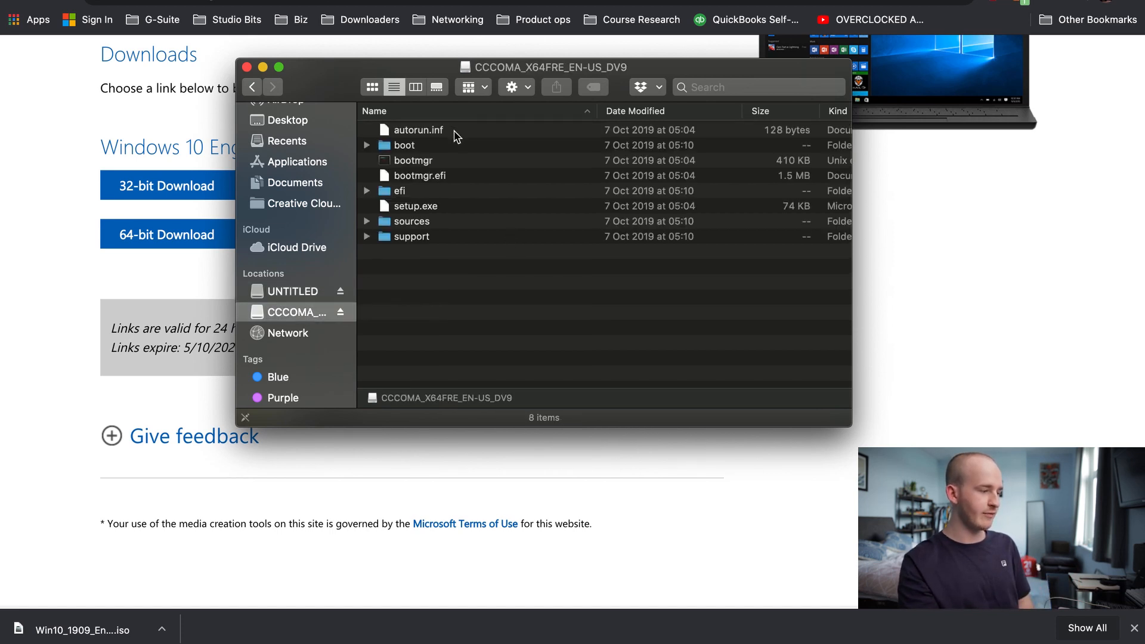
key(cmd+a)
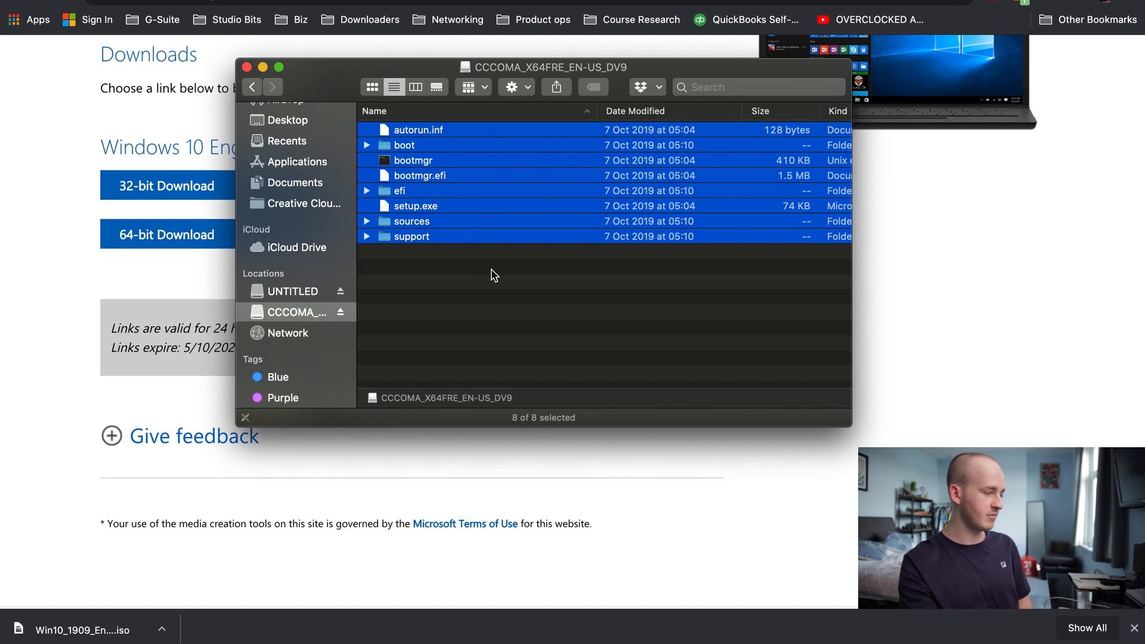
click(292, 290)
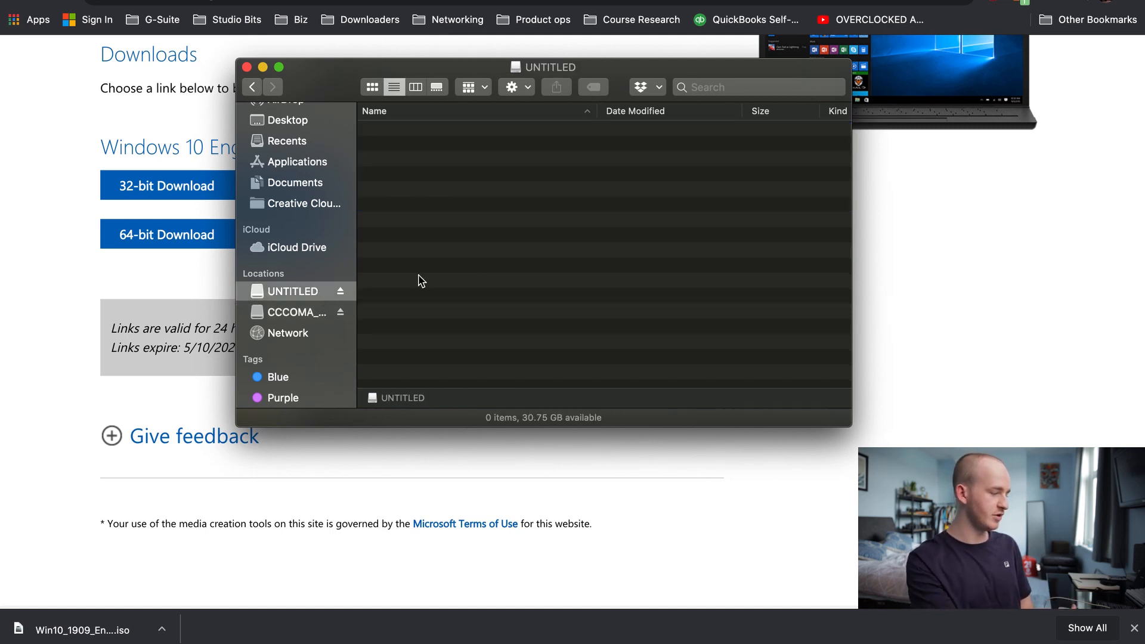